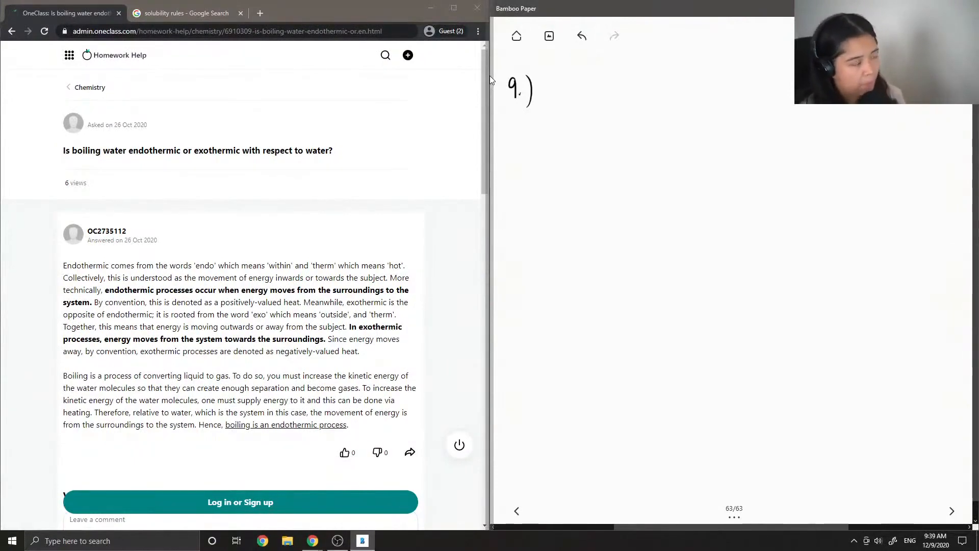
- Handwrite 'Endothermic → is absorbed from surroundings to system' under 9.)
left_click(531, 127)
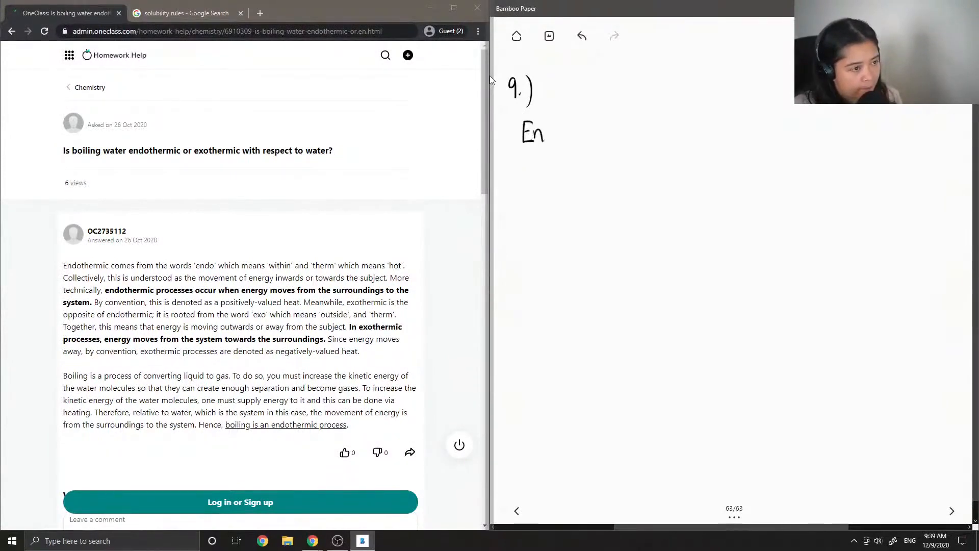
left_click_drag(543, 131, 580, 131)
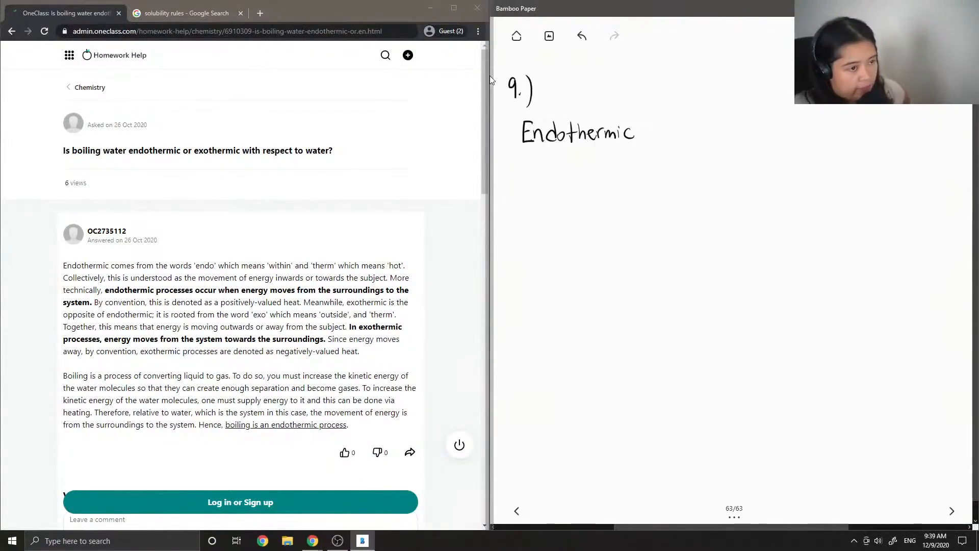
left_click_drag(637, 132, 656, 132)
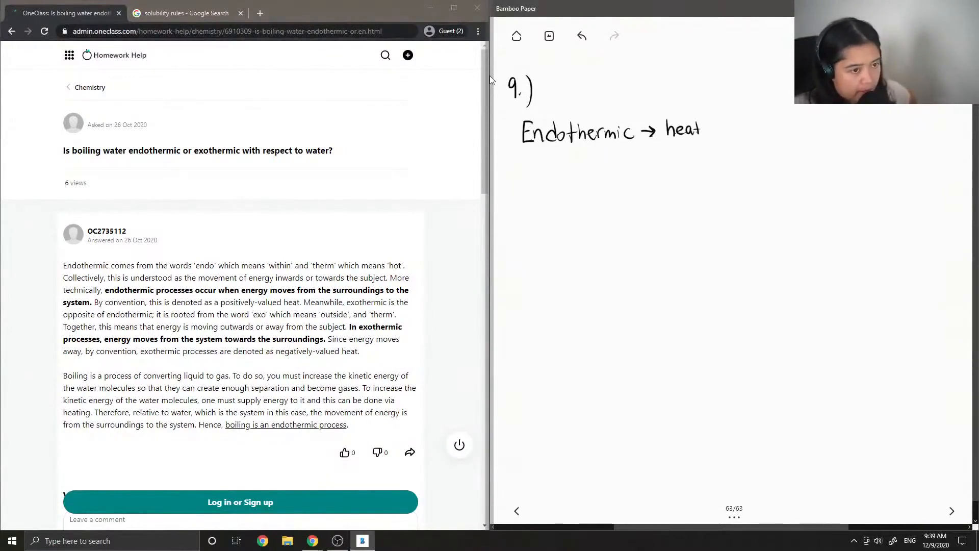
type("is absorbed .")
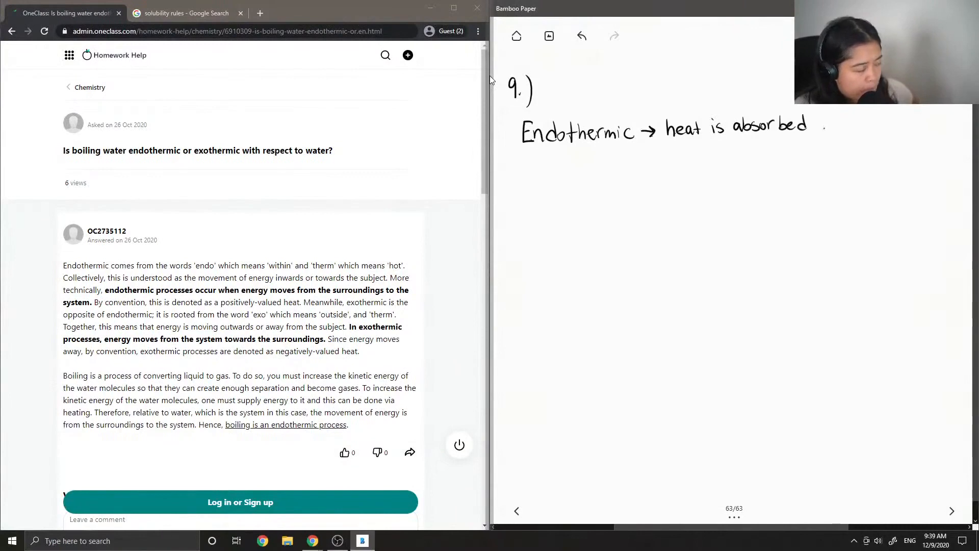
type("Fro")
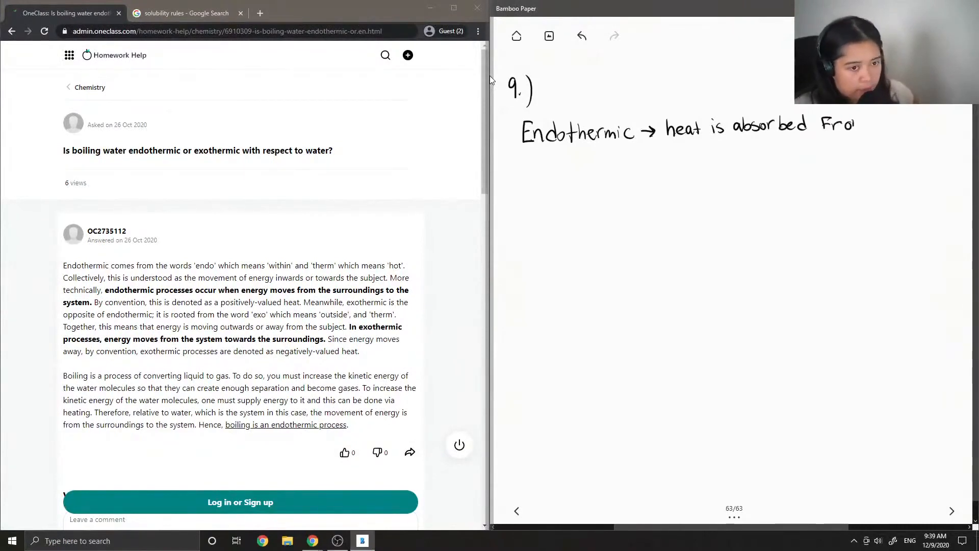
type("Surroundings")
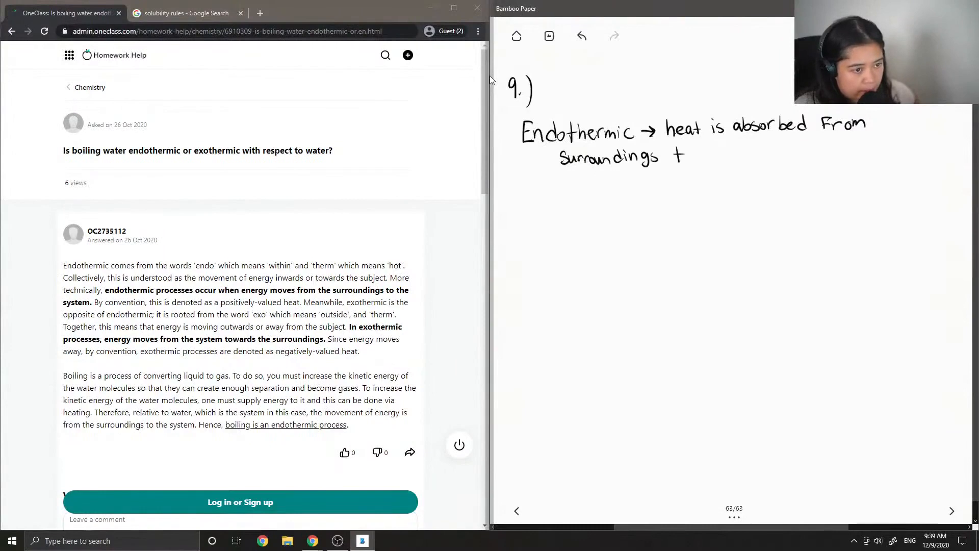
type("to sy")
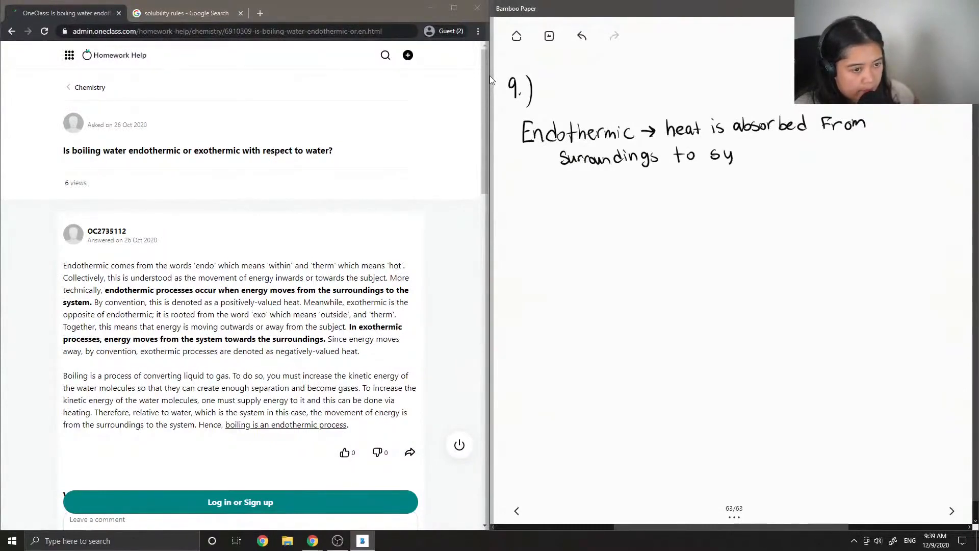
type("ster")
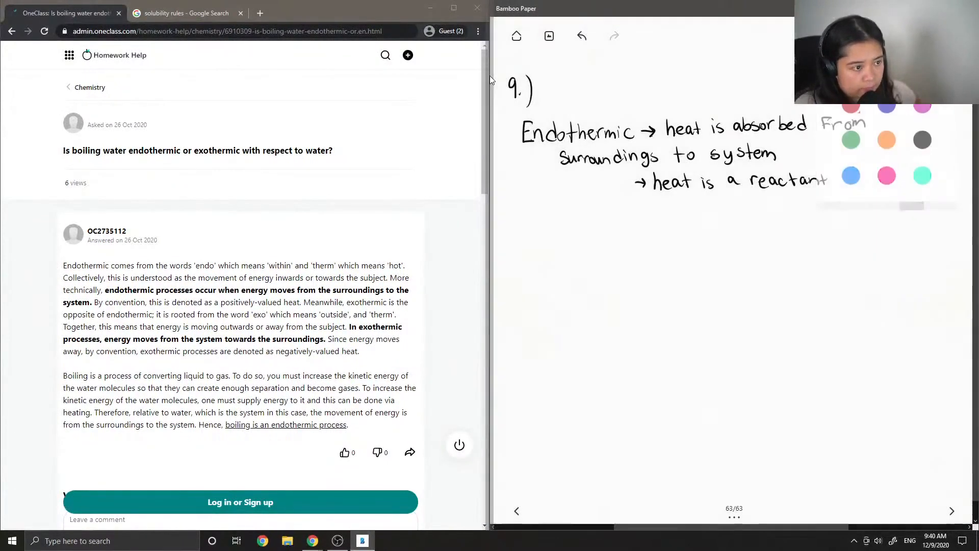
- Underline Endothermic in red and add 'heat is a reactant, non-spontaneous'
left_click_drag(525, 145, 653, 142)
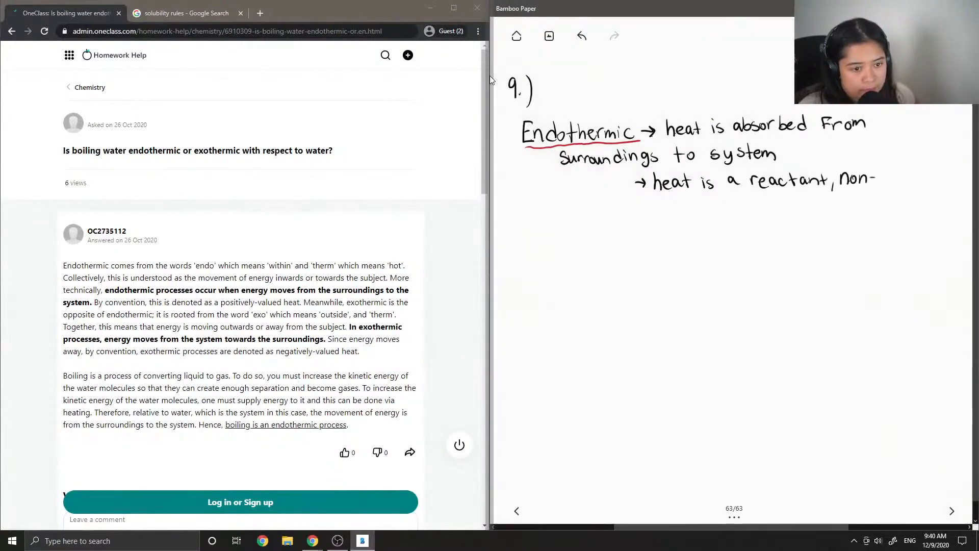
type("spontan")
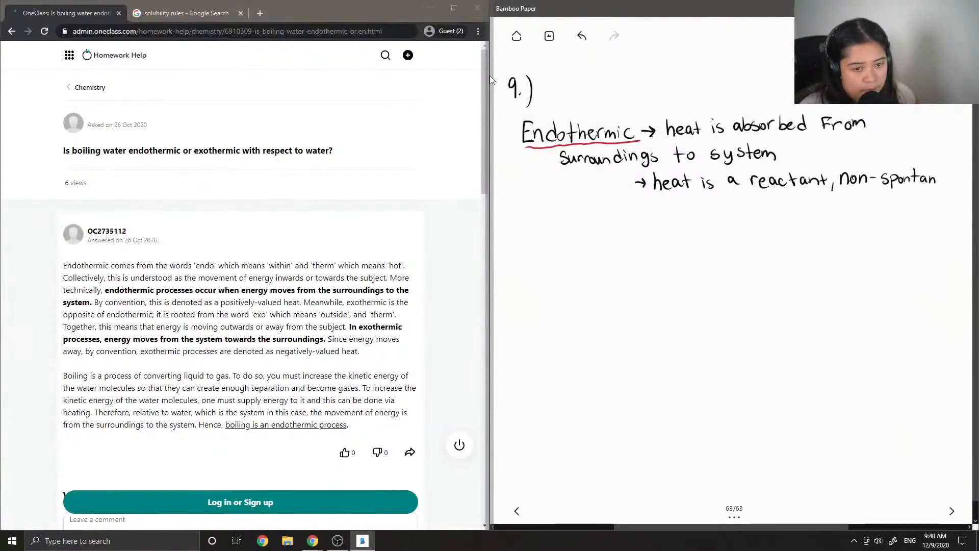
type("eous")
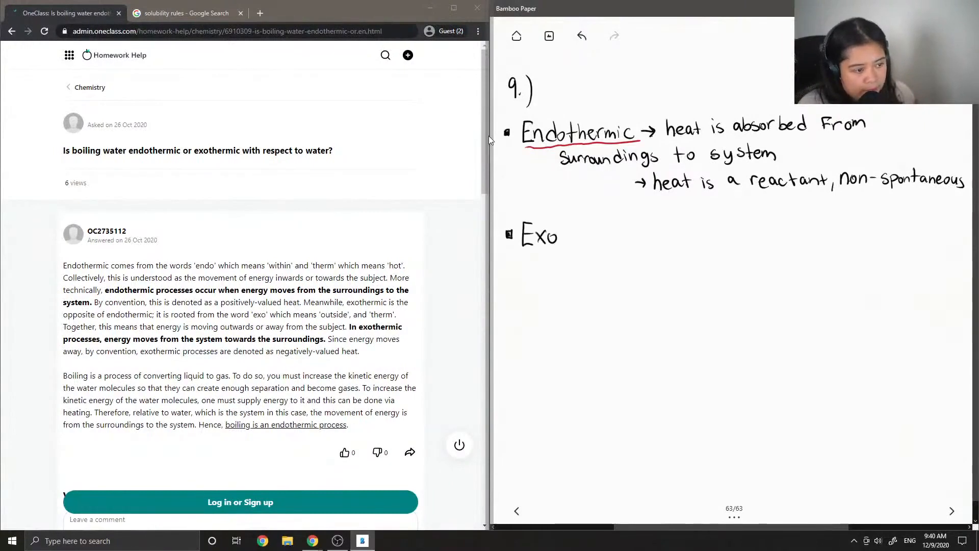
- Handwrite 'Exothermic → is released from system to surroundings'
type("ther")
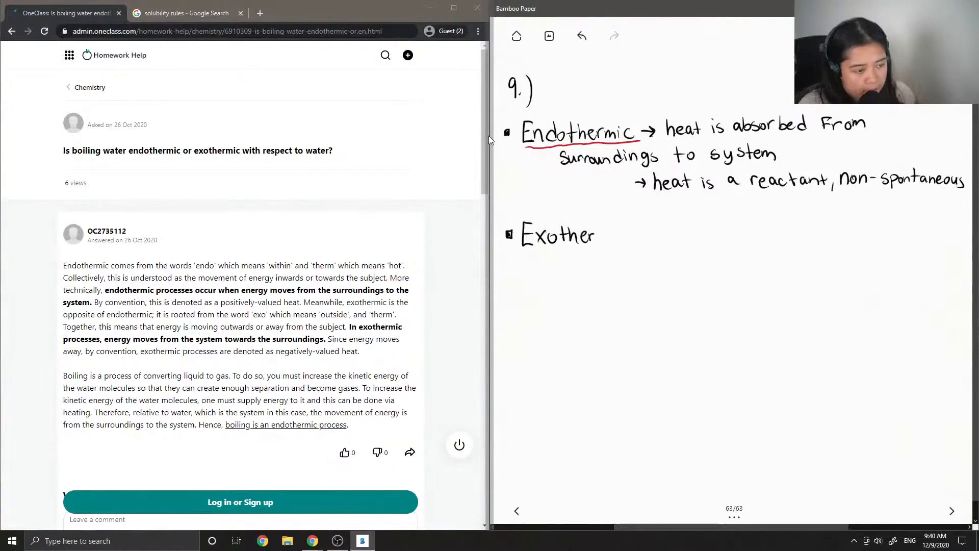
type("mic")
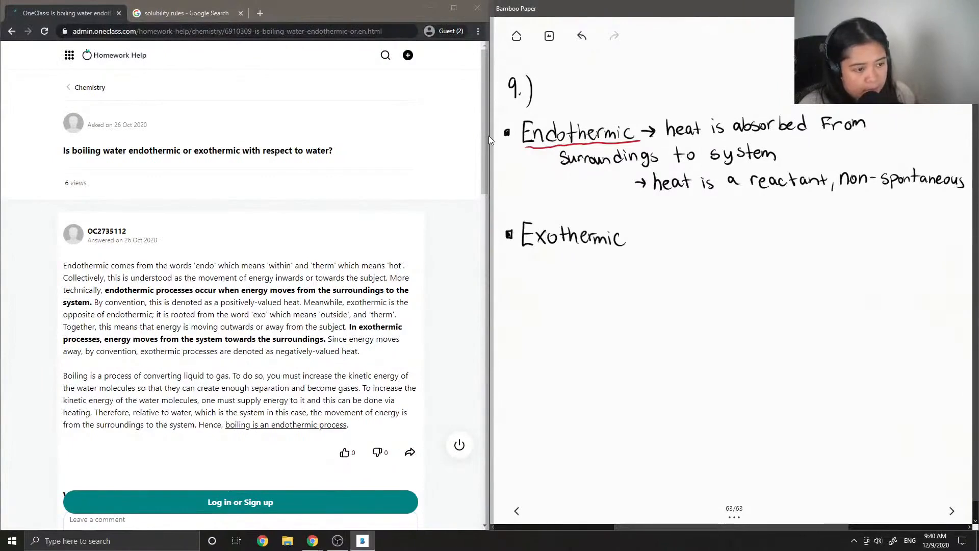
left_click_drag(627, 236, 651, 236)
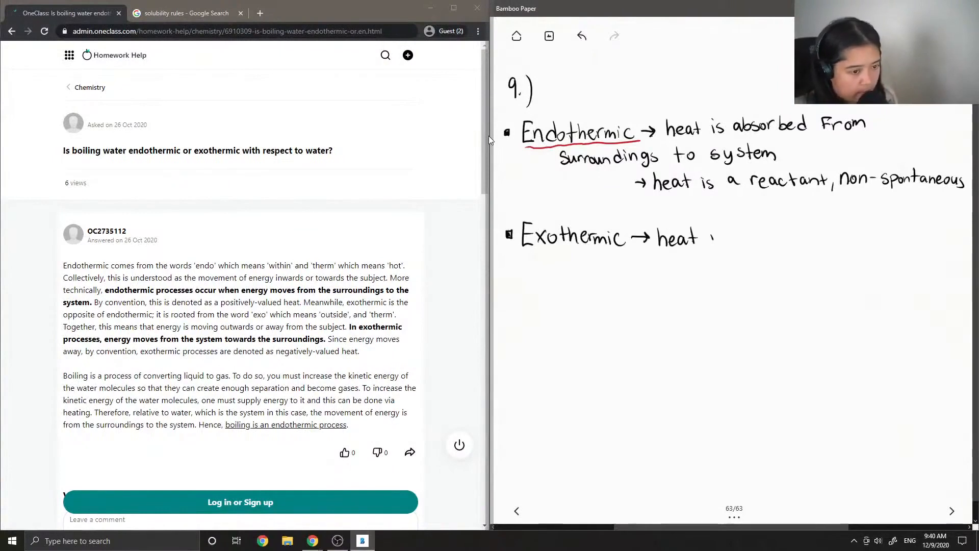
type("is re")
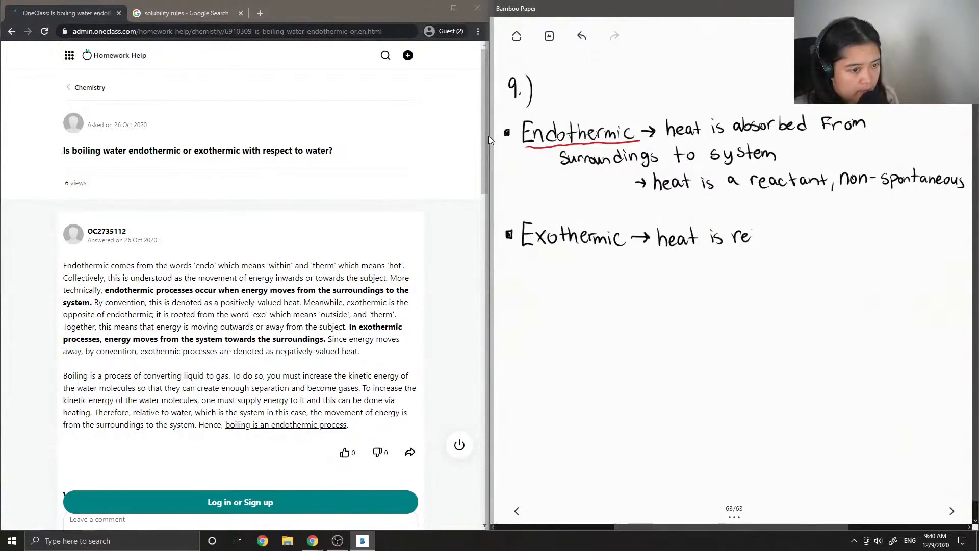
type("leased")
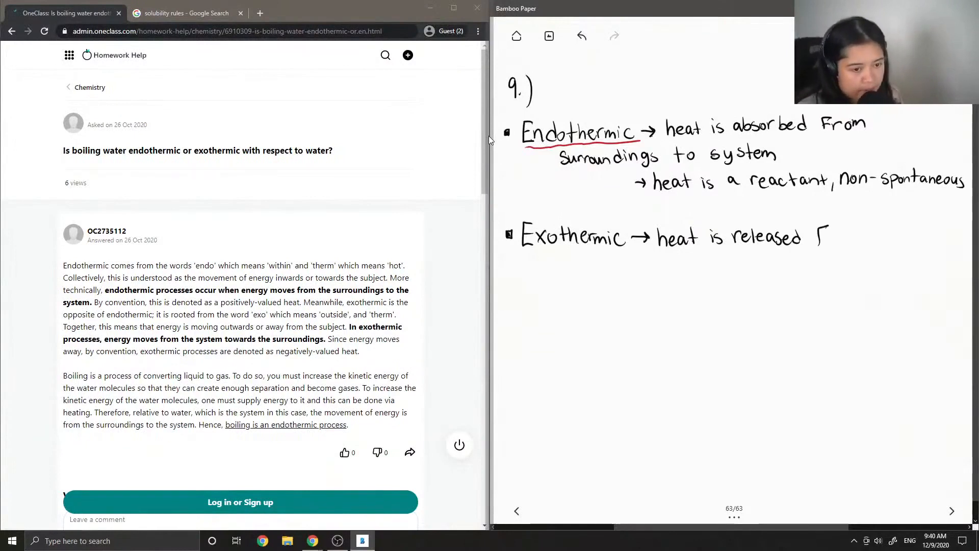
type("From")
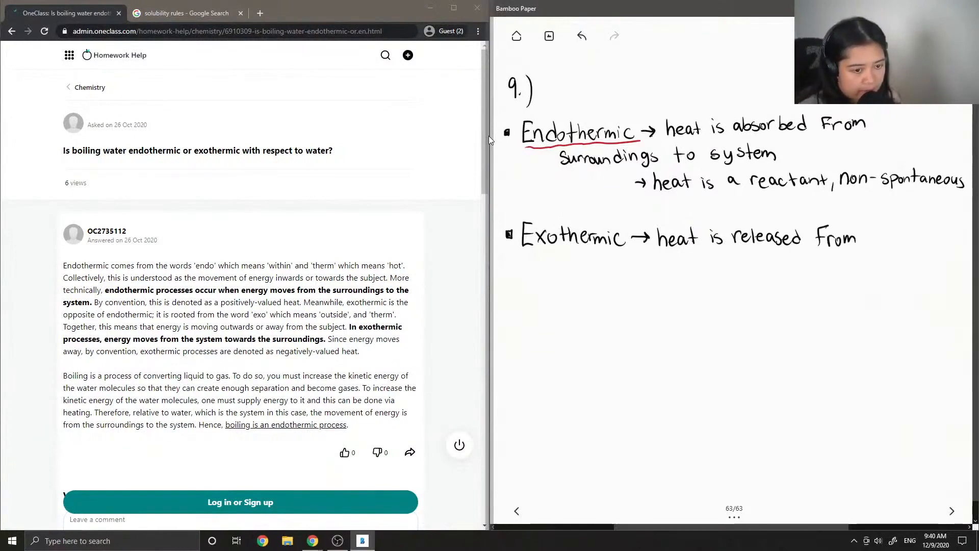
type("Sys")
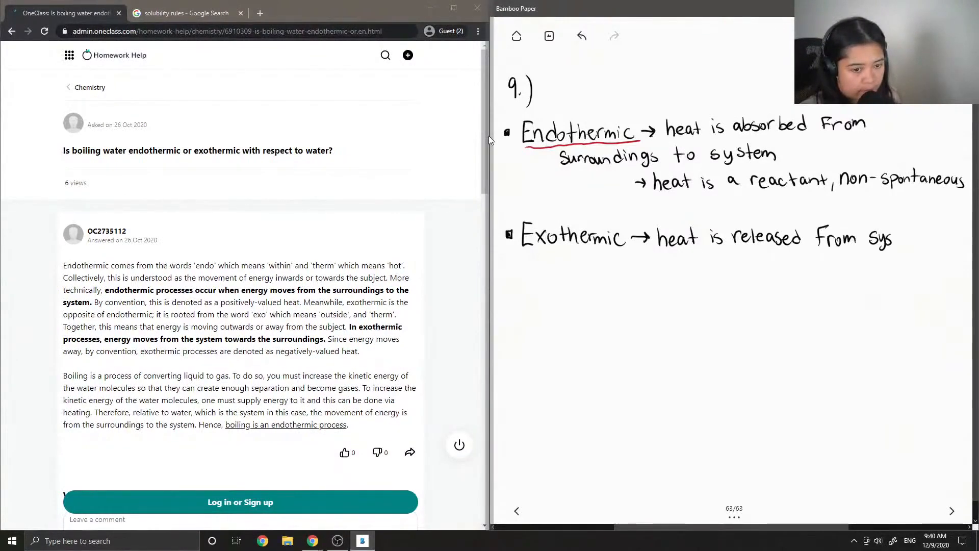
type("tem")
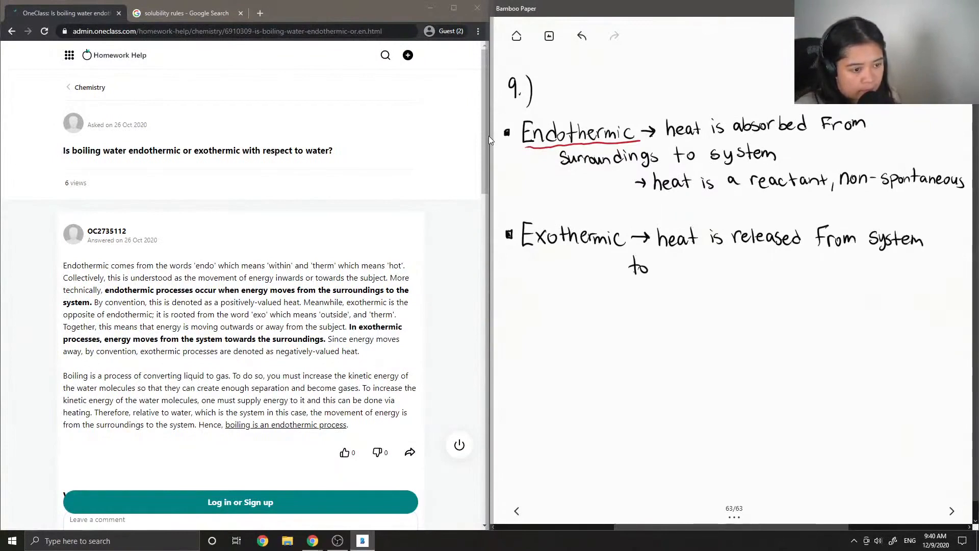
type("surroundings")
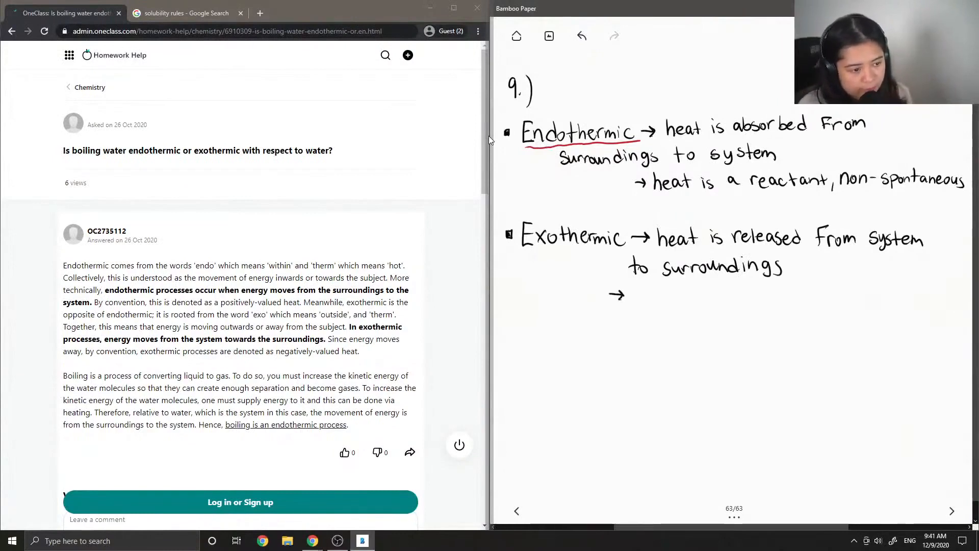
- Add '→ heat is a product, spontaneous' below the Exothermic line
type("heat is")
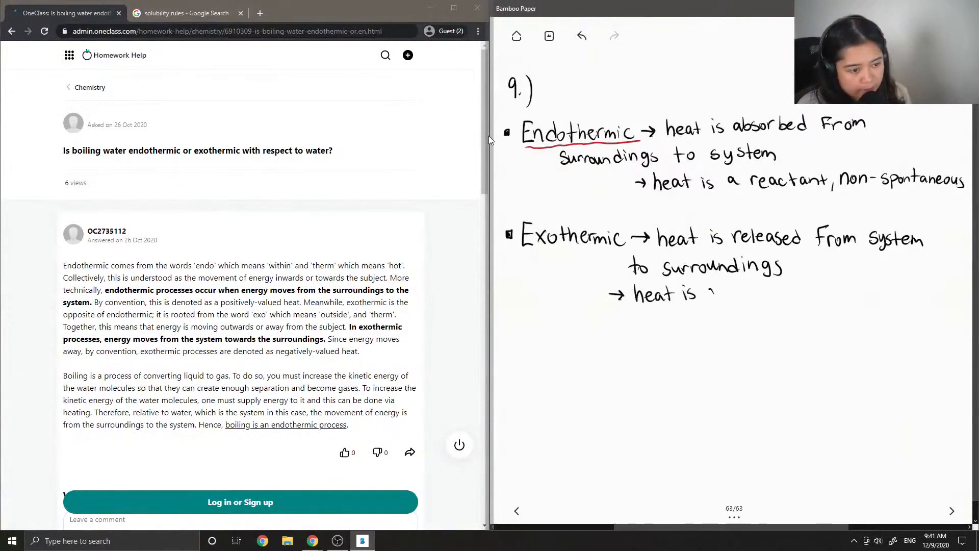
type("a pro")
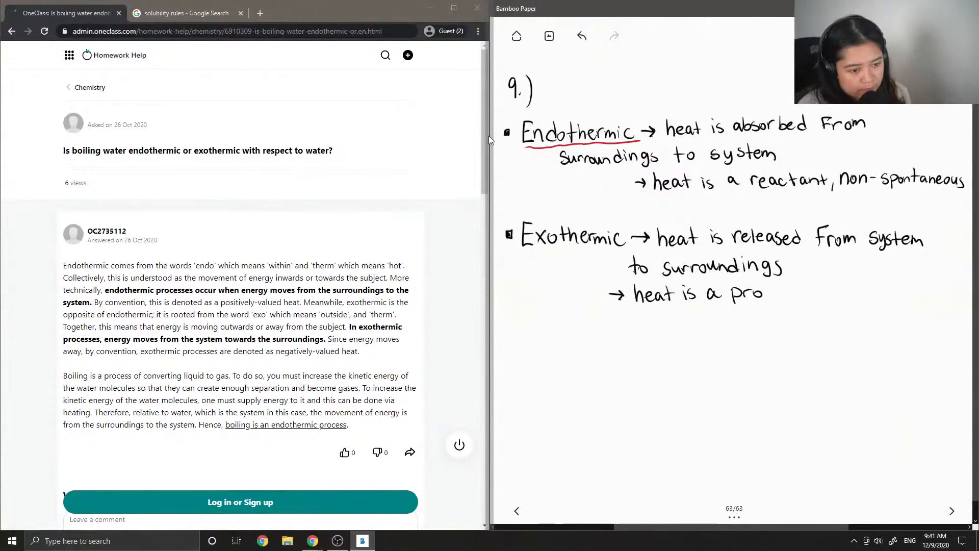
type("duct")
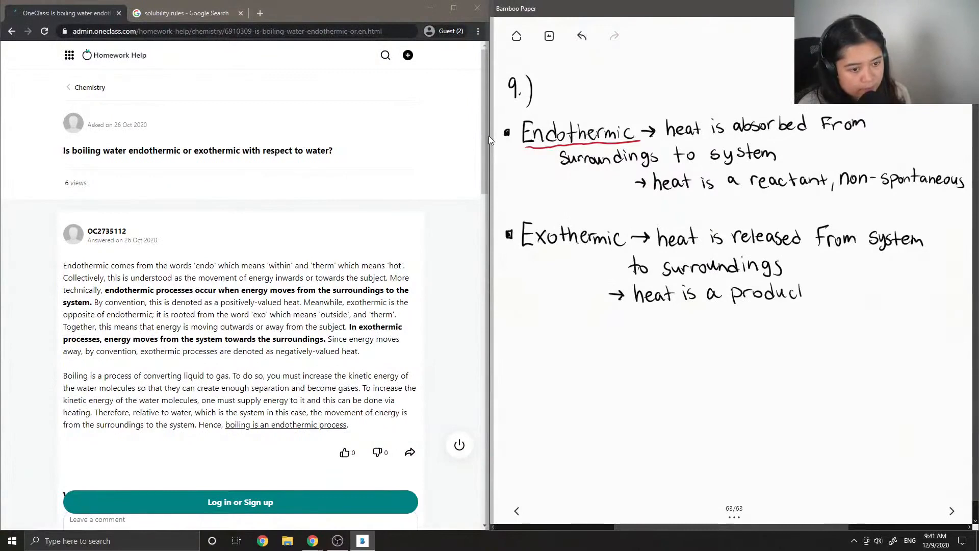
left_click(806, 294)
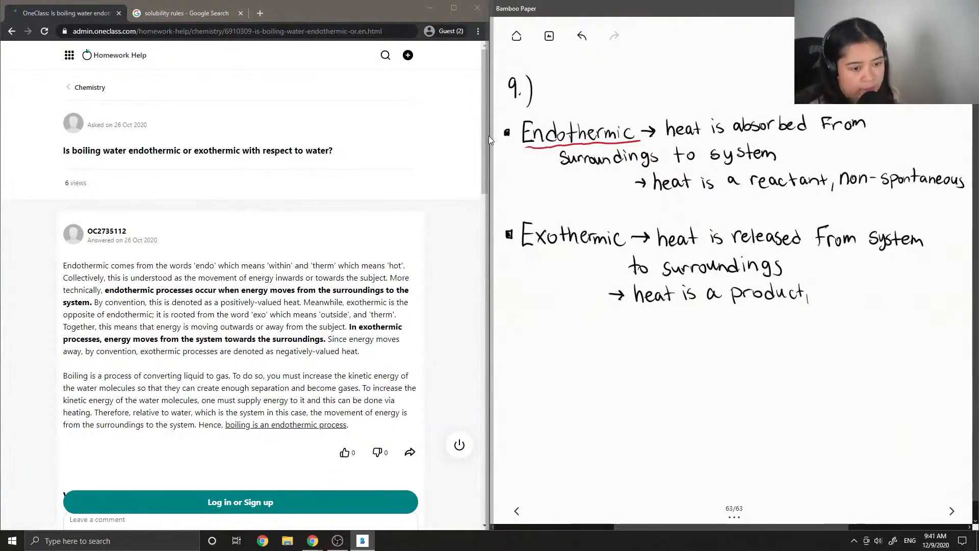
type("spontan")
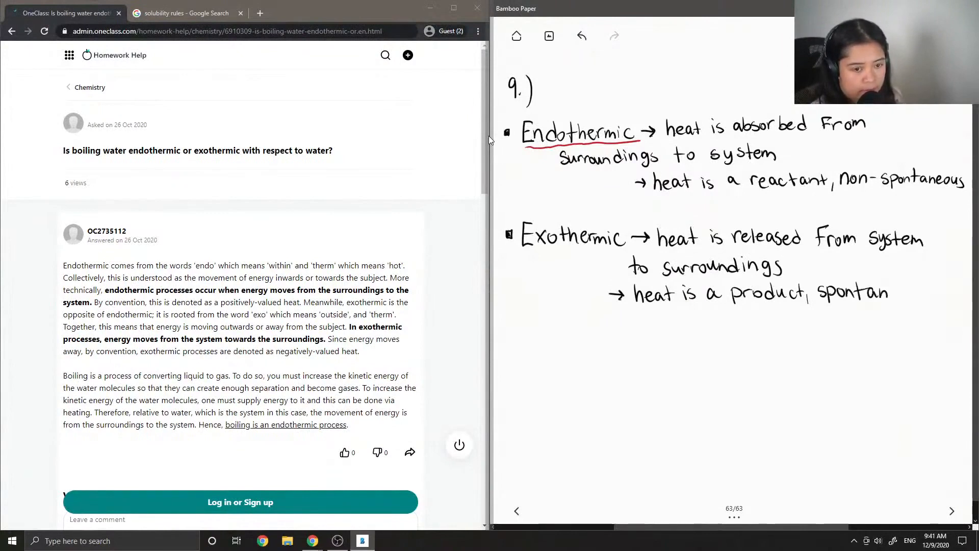
type("eous")
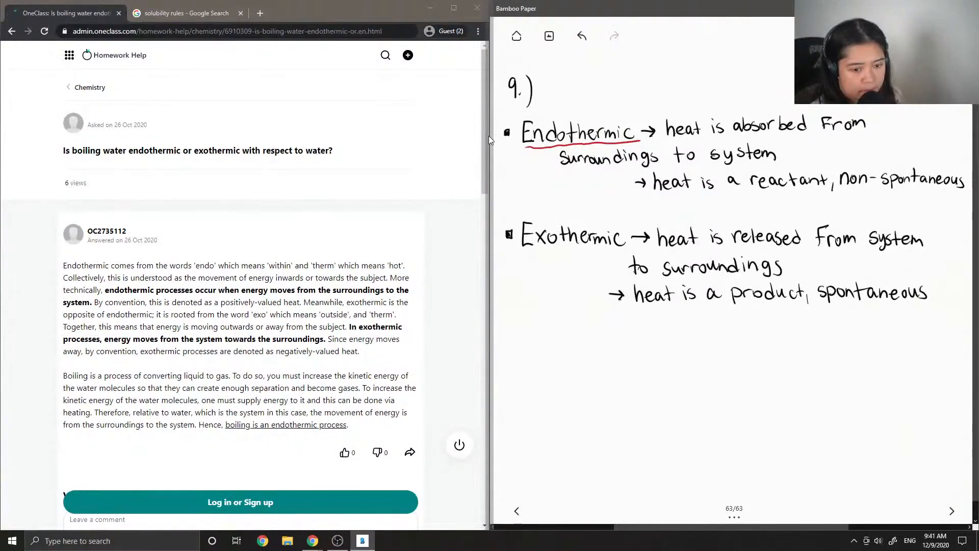
left_click(548, 36)
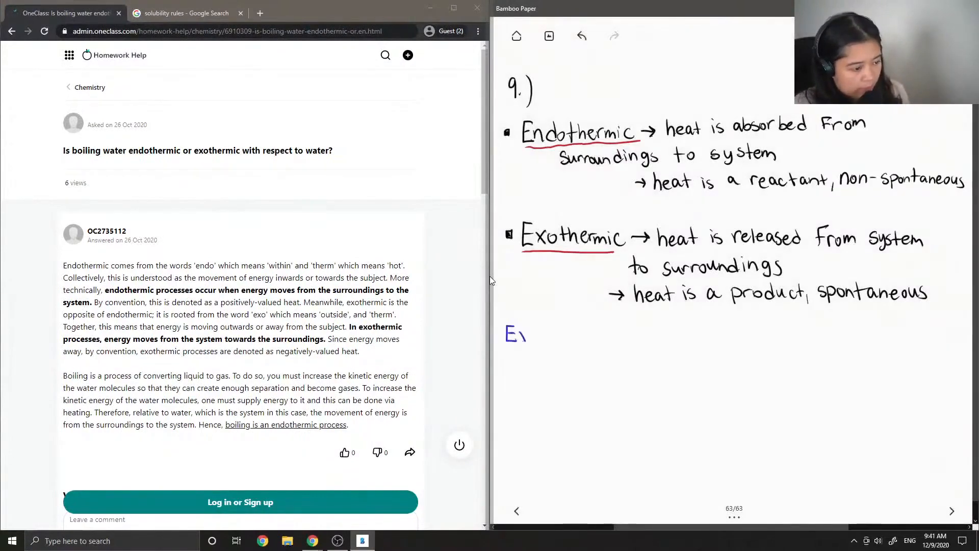
- Write 'Ex. Boiling water requires heat as a reactant' in blue and begin a therefore sign
type("x. P")
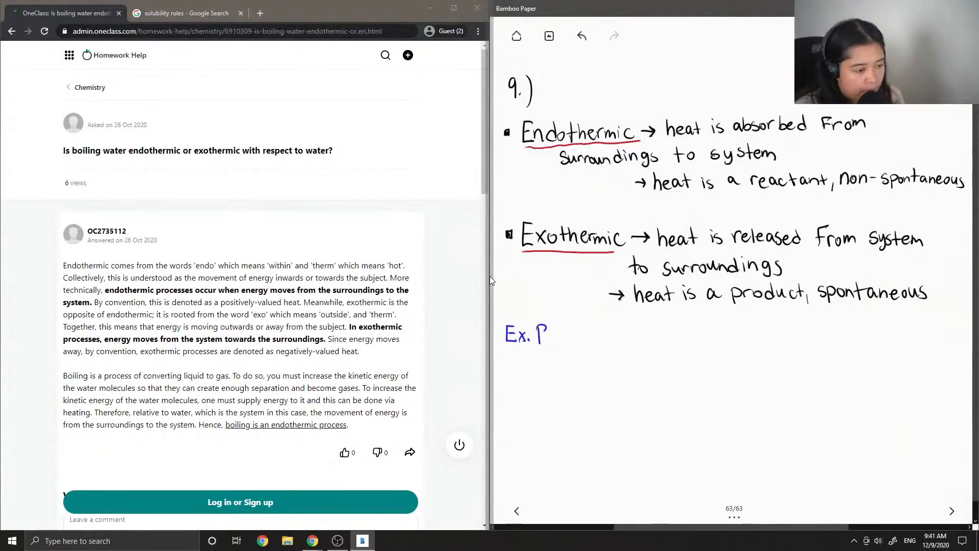
type("Boiling")
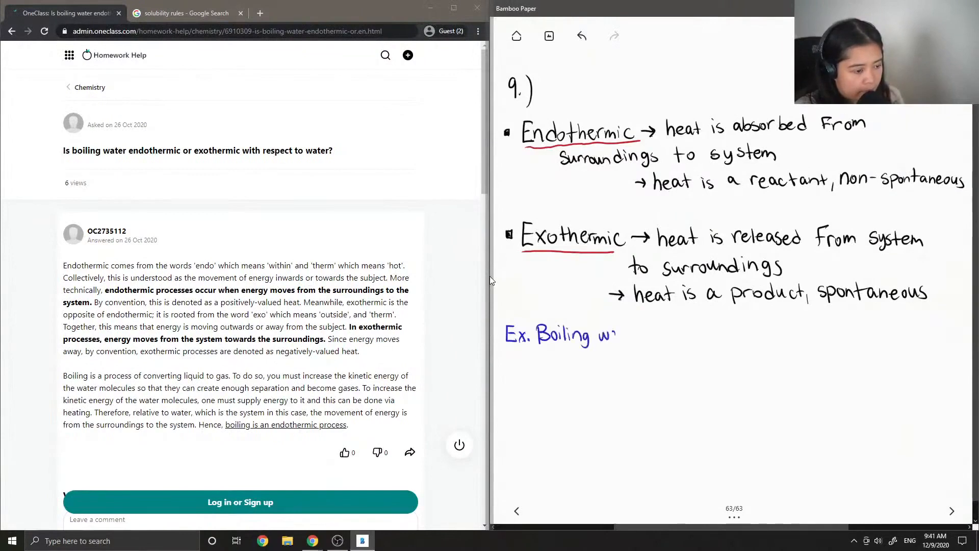
type("water")
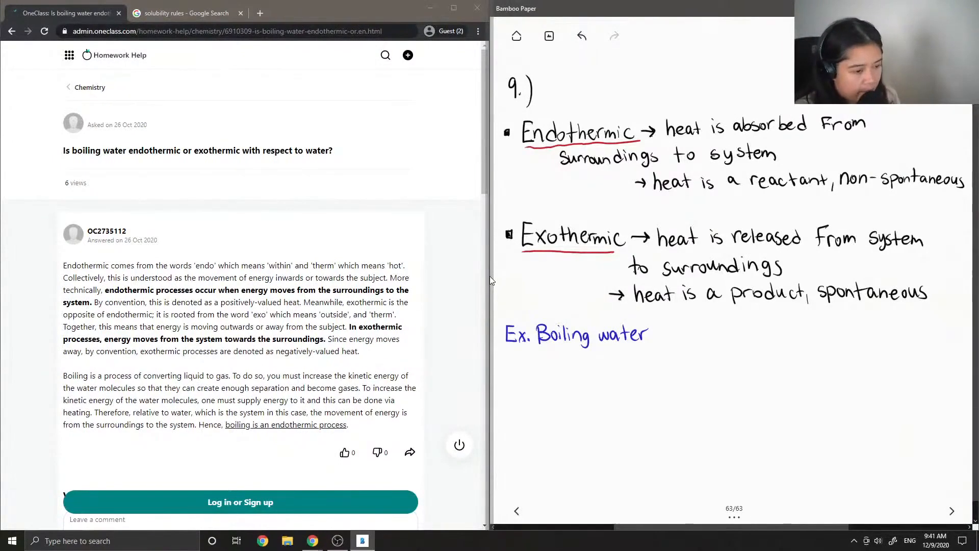
type("rea")
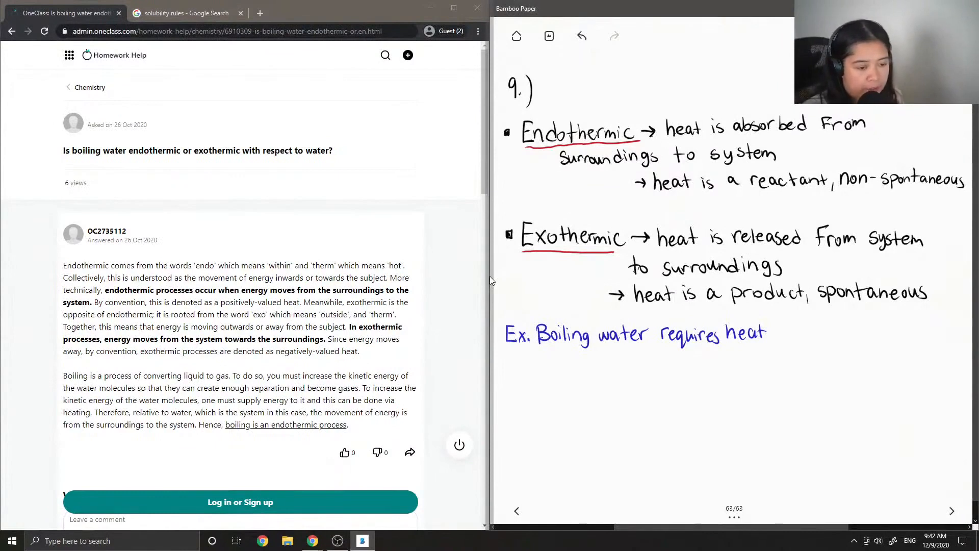
type("as")
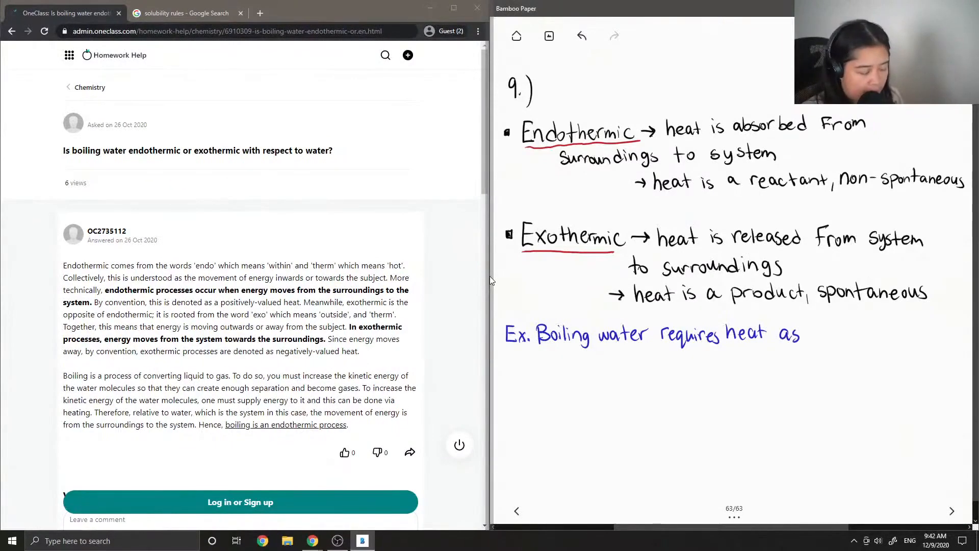
type("a reactant")
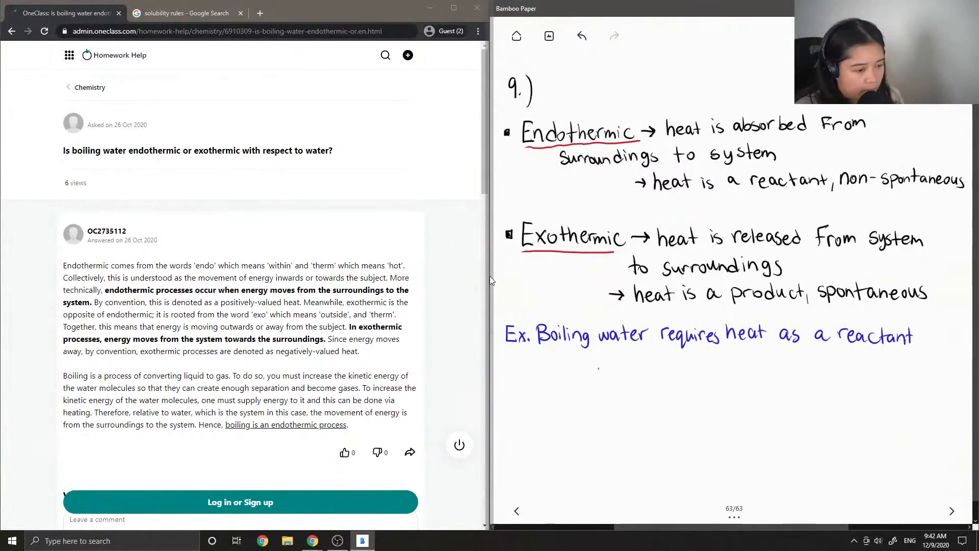
left_click_drag(600, 365, 631, 359)
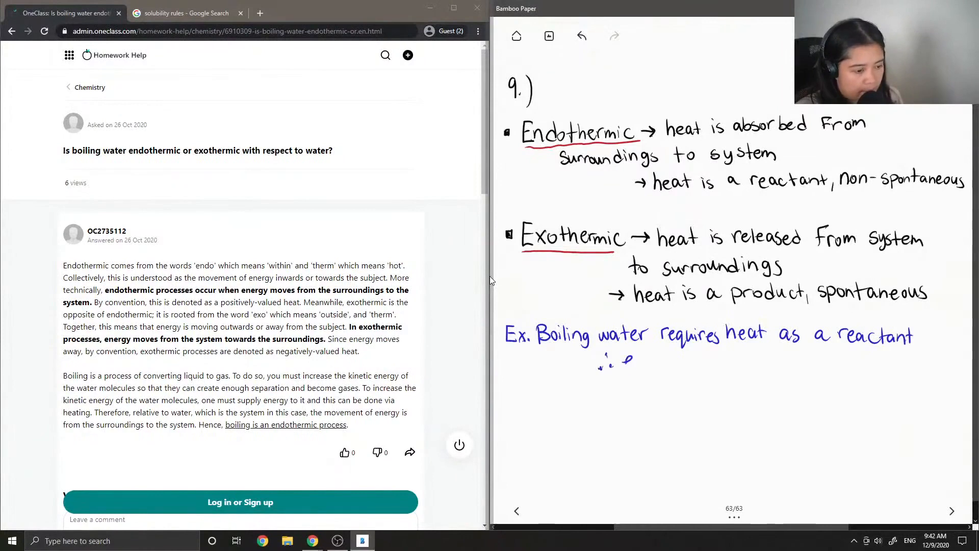